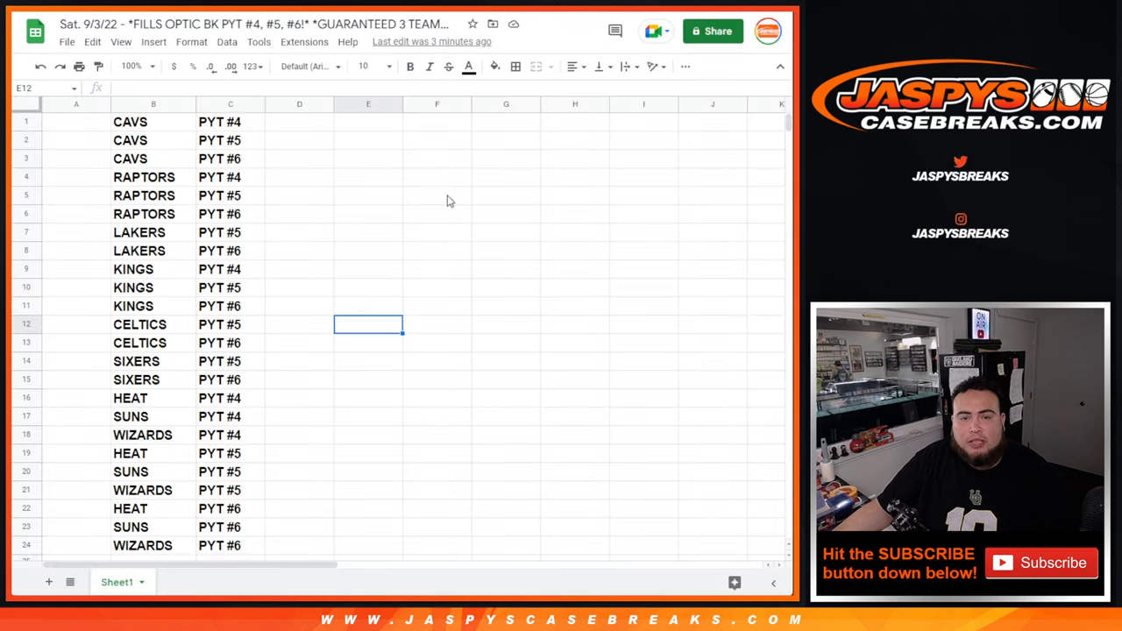
{"action": "mouse_move", "coordinate": [442, 362]}
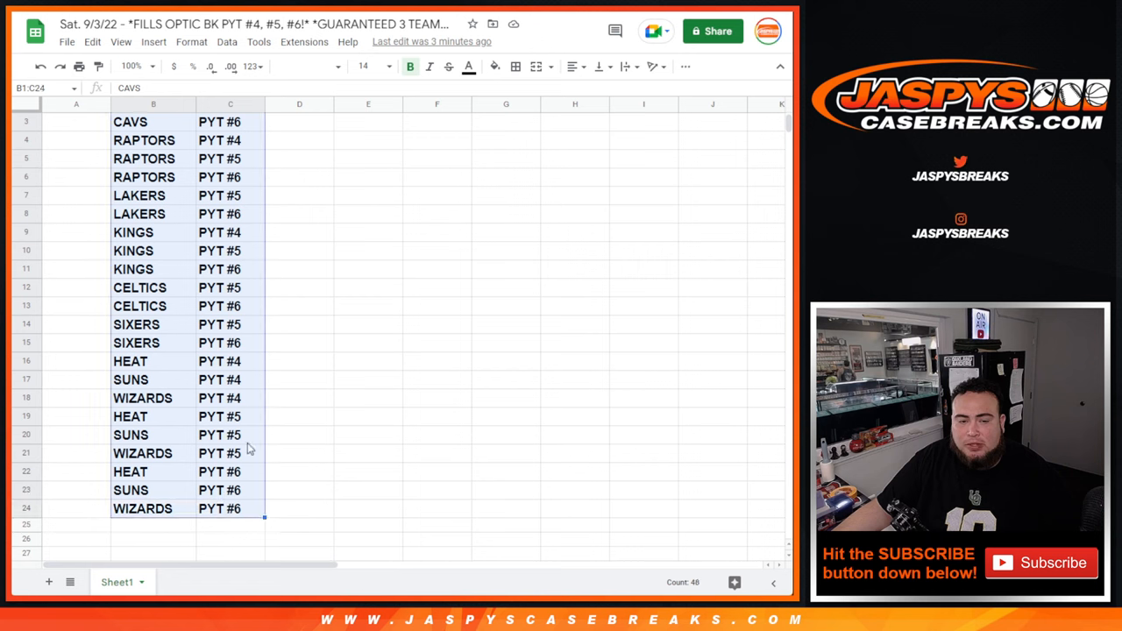
Step: Roll two virtual dice on RANDOM.ORG, getting a six and a two
{"action": "scroll", "scroll_direction": "up", "scroll_amount": 3}
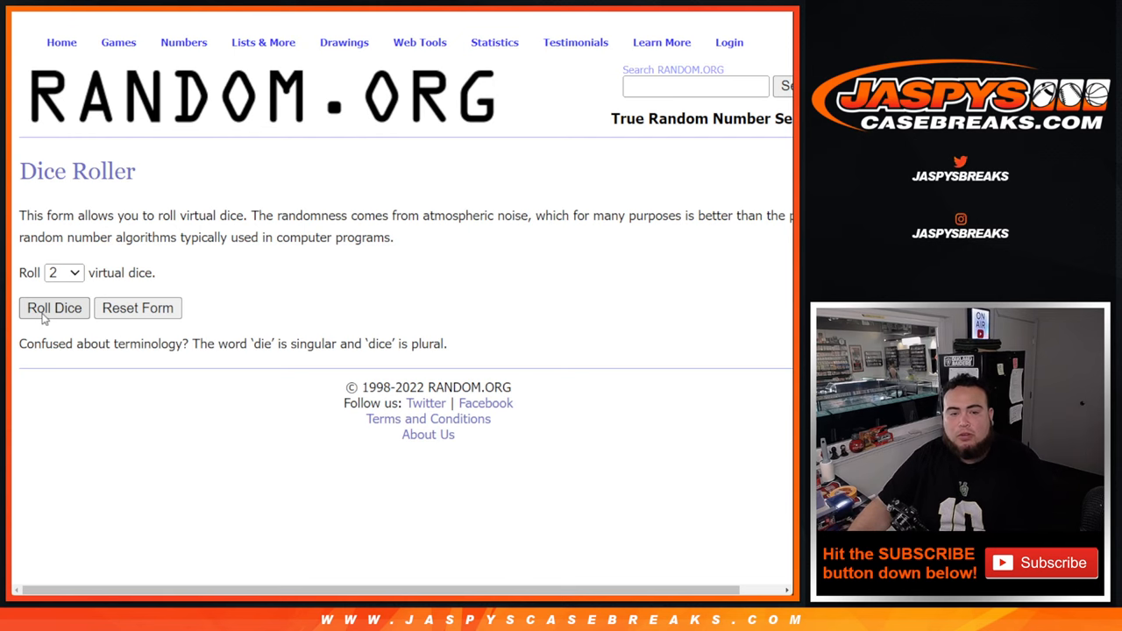
{"action": "left_click", "coordinate": [54, 309]}
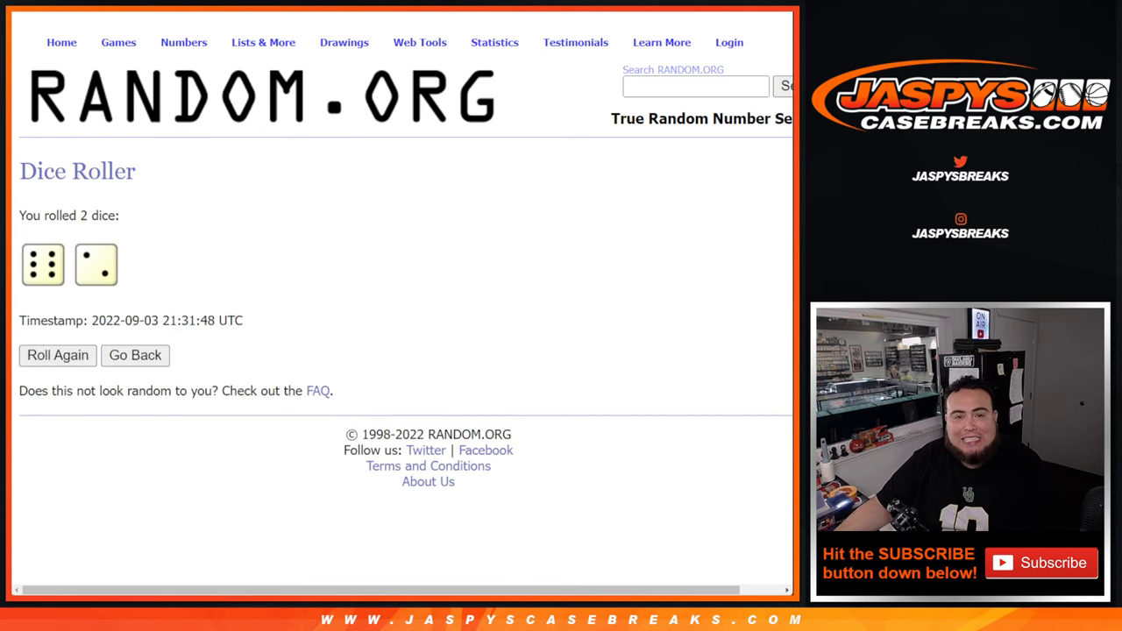
Step: Randomize the 24 customer names in the List Randomizer until shuffled eight times
{"action": "left_click", "coordinate": [135, 354]}
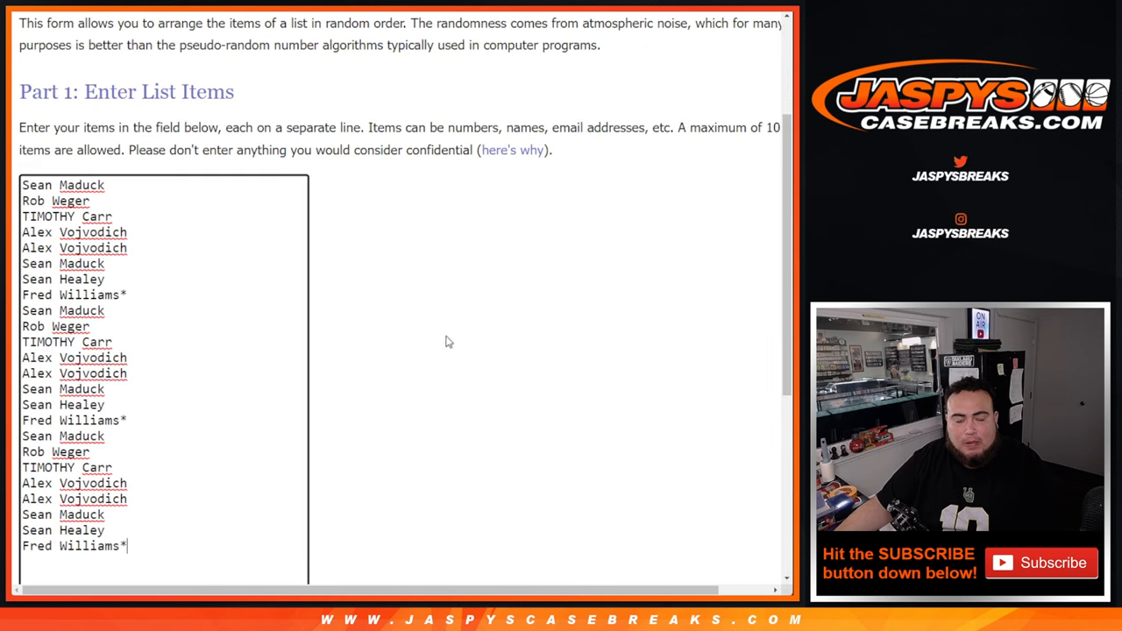
{"action": "scroll", "scroll_direction": "down", "scroll_amount": 3}
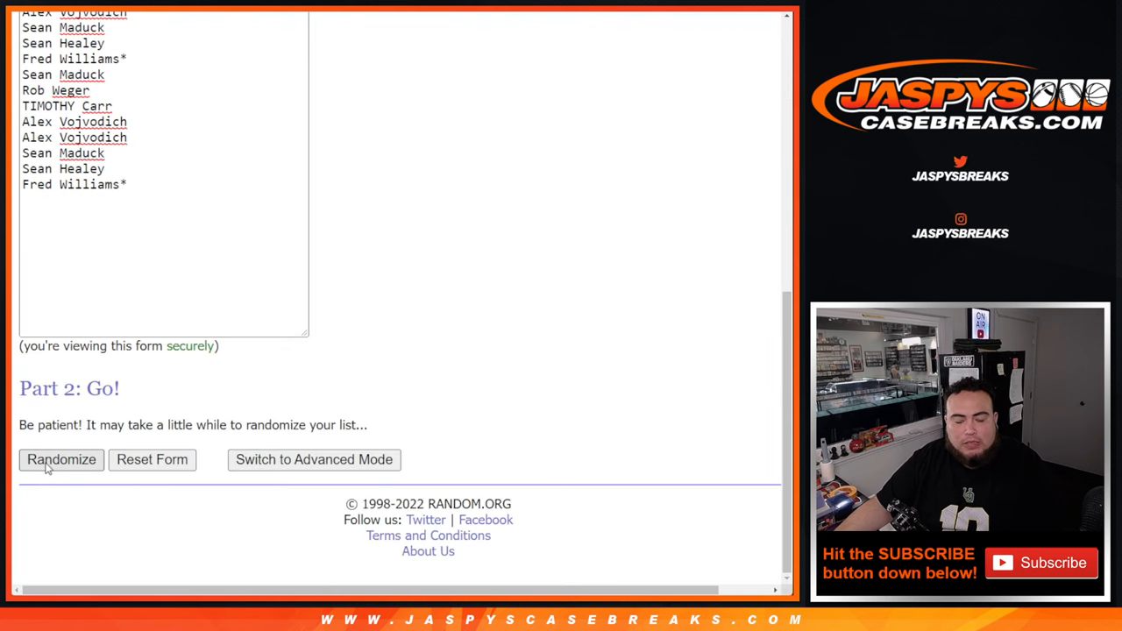
{"action": "left_click", "coordinate": [61, 459]}
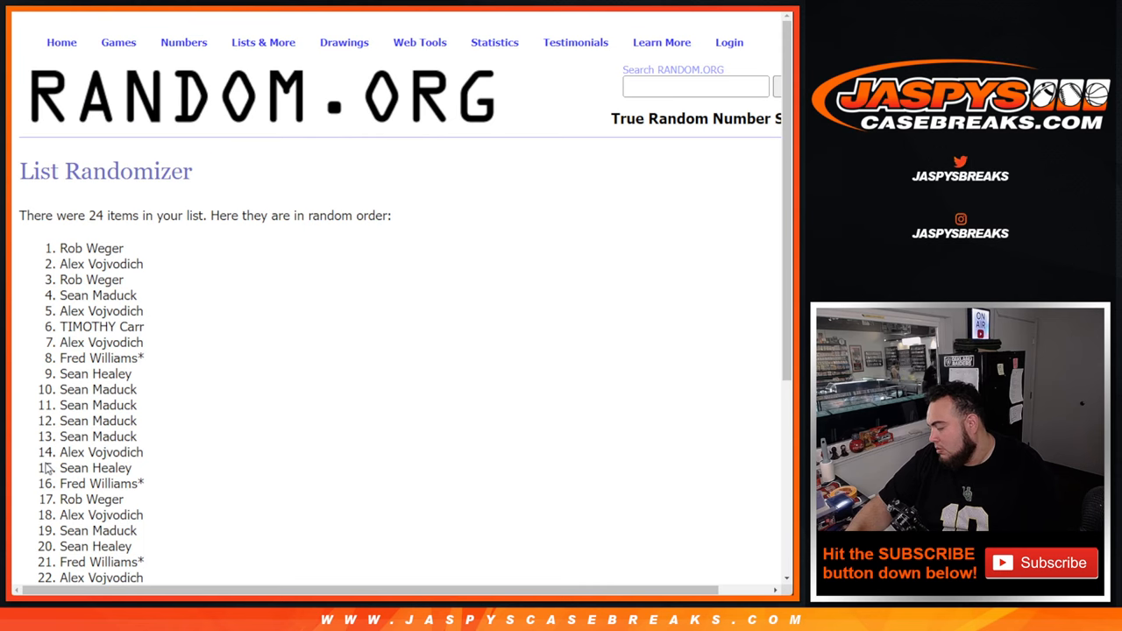
{"action": "scroll", "scroll_direction": "down", "scroll_amount": 3}
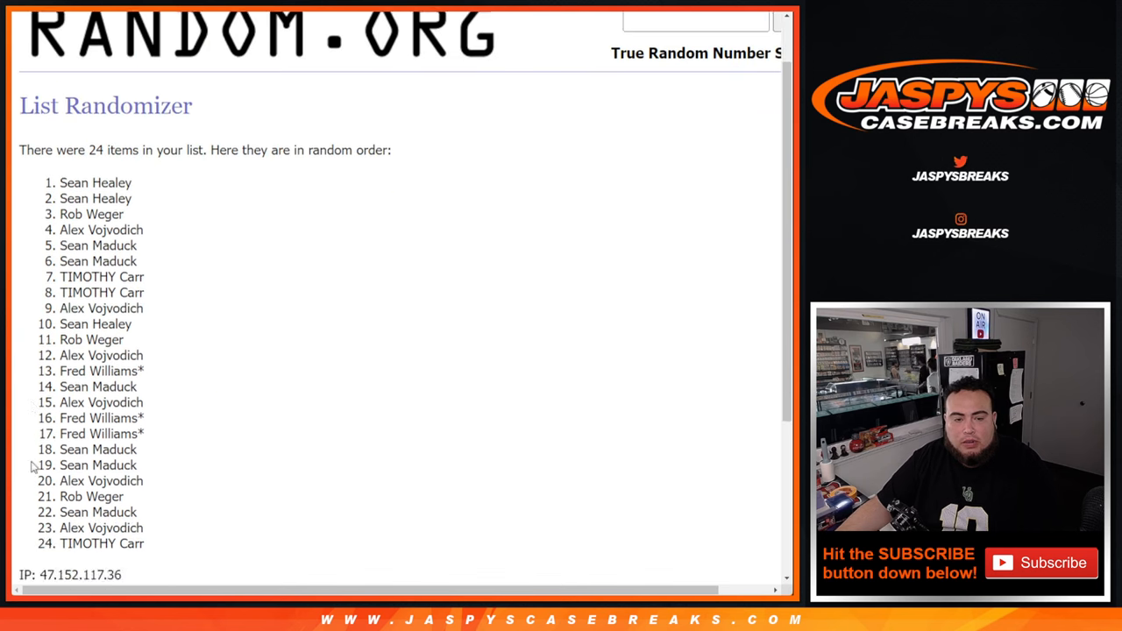
{"action": "scroll", "scroll_direction": "down", "scroll_amount": 3}
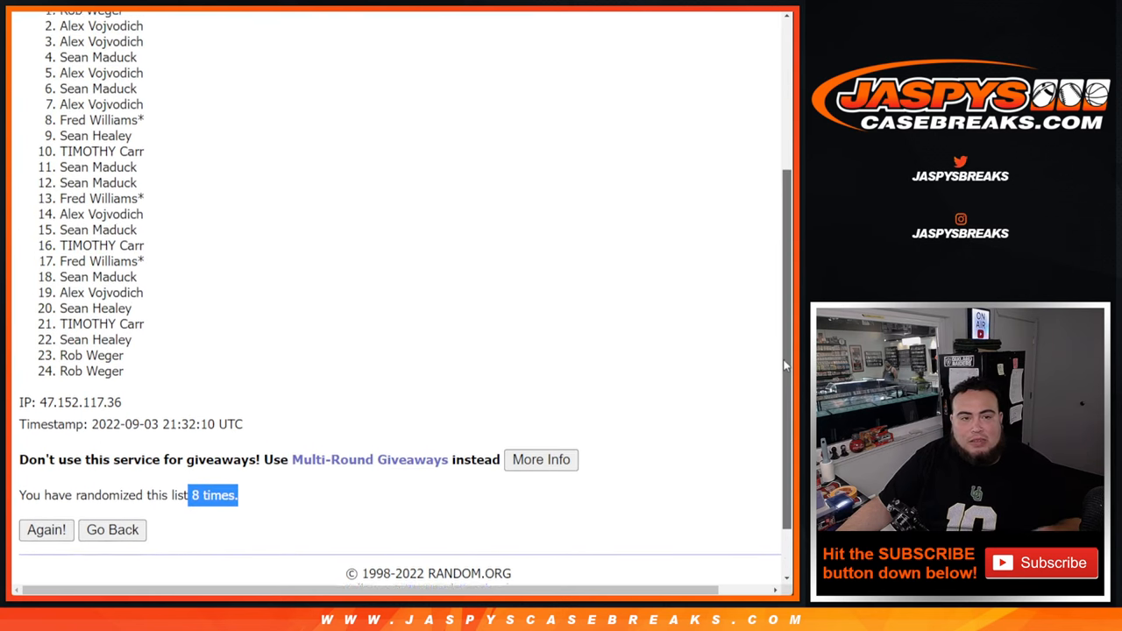
{"action": "scroll", "scroll_direction": "up", "scroll_amount": 3}
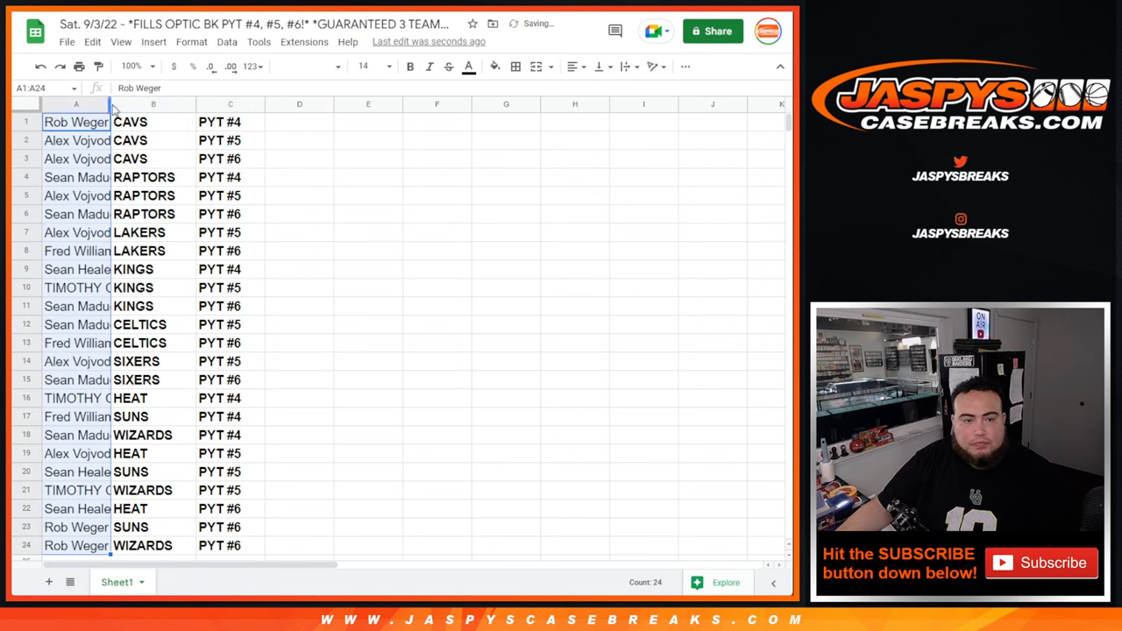
{"action": "left_click_drag", "start_coordinate": [112, 103], "coordinate": [137, 103]}
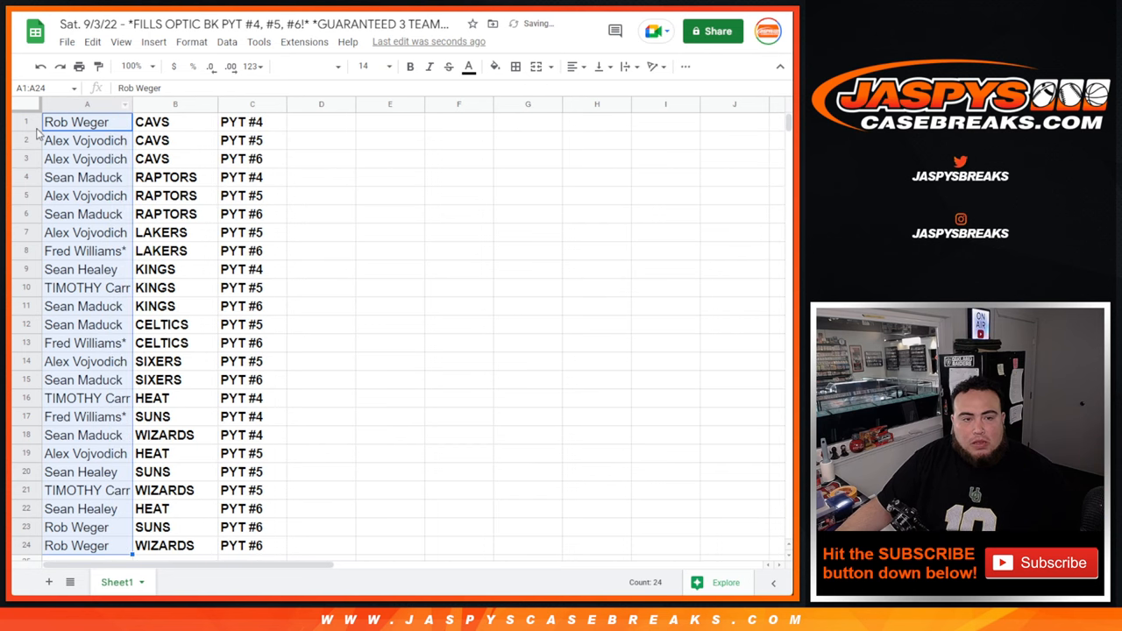
{"action": "left_click", "coordinate": [78, 121]}
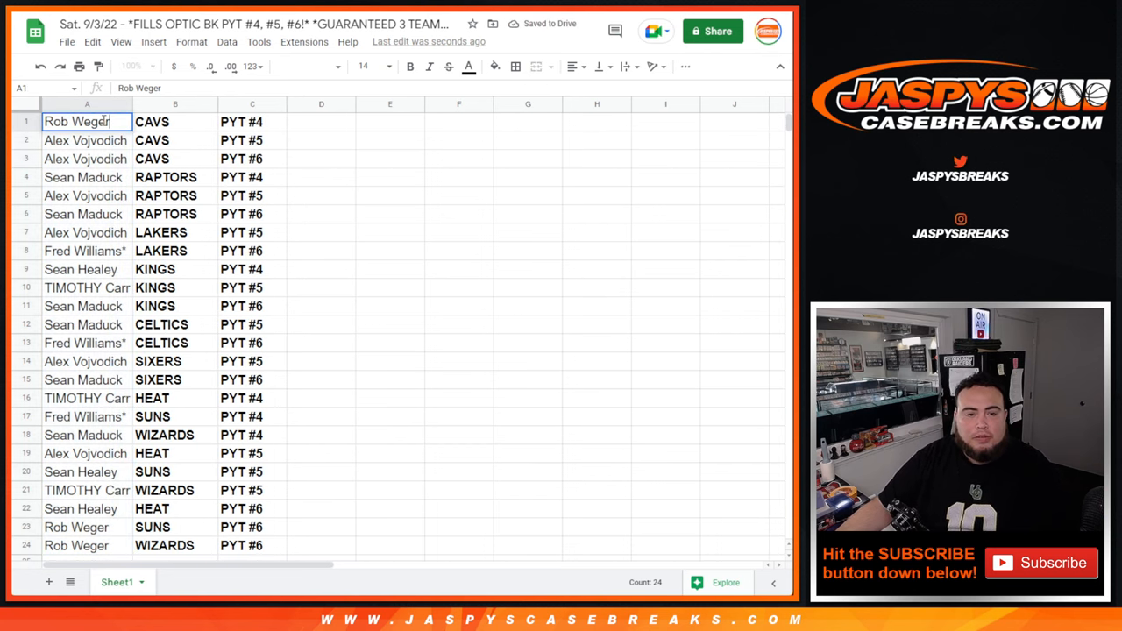
{"action": "type", "text": "^"}
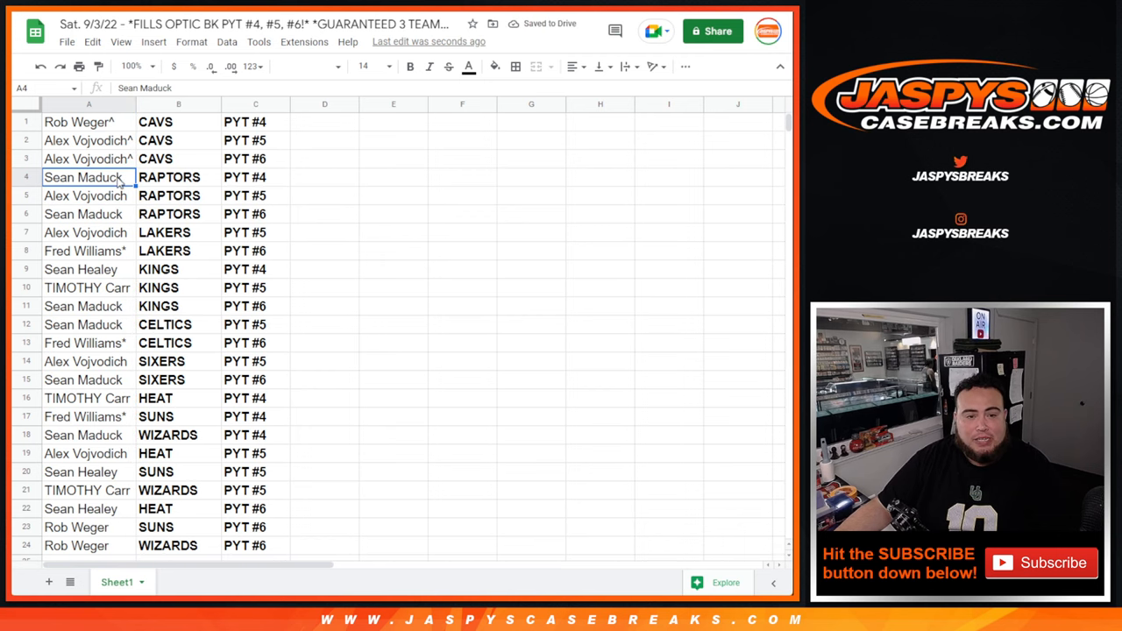
{"action": "type", "text": "^"}
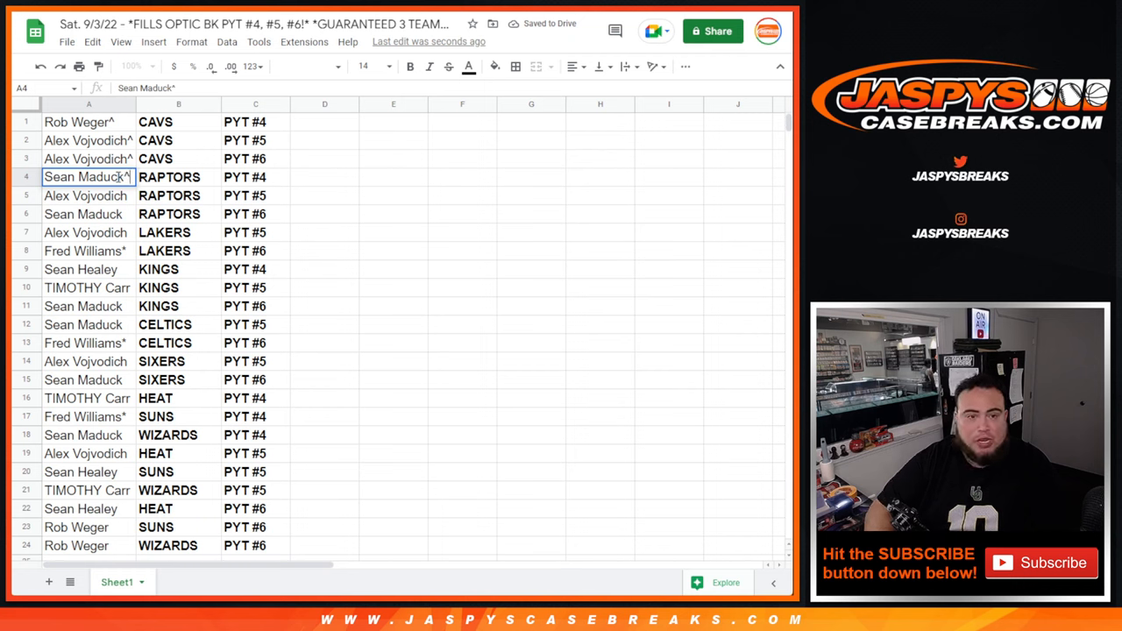
{"action": "left_click", "coordinate": [84, 214]}
{"action": "type", "text": "^"}
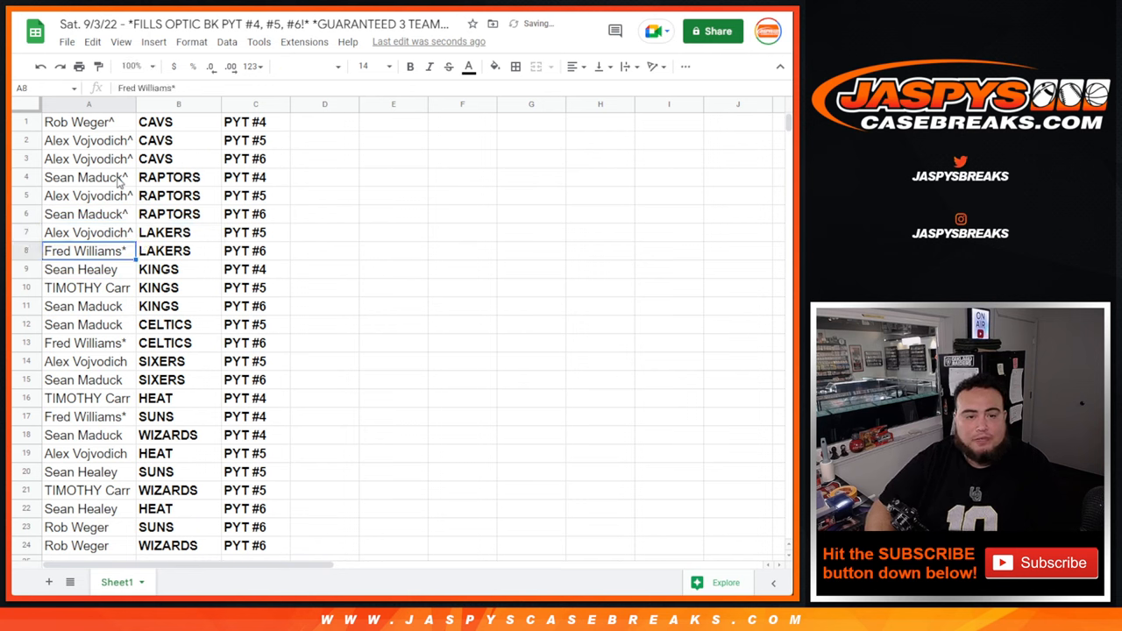
{"action": "left_click", "coordinate": [80, 270]}
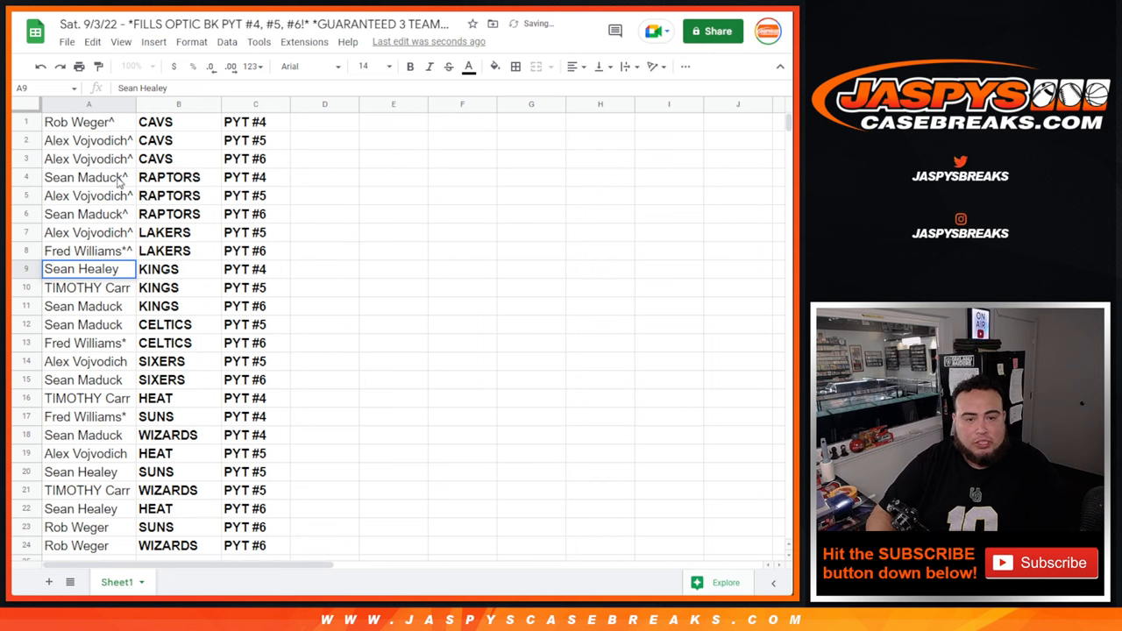
{"action": "left_click", "coordinate": [88, 287]}
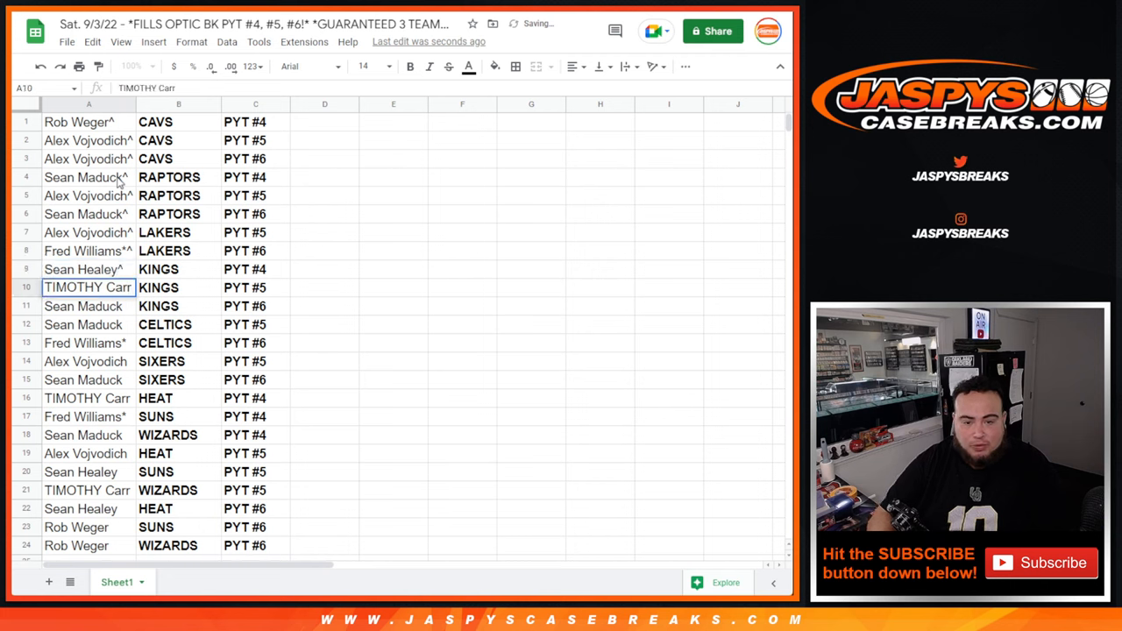
{"action": "left_click", "coordinate": [85, 305]}
{"action": "type", "text": "^"}
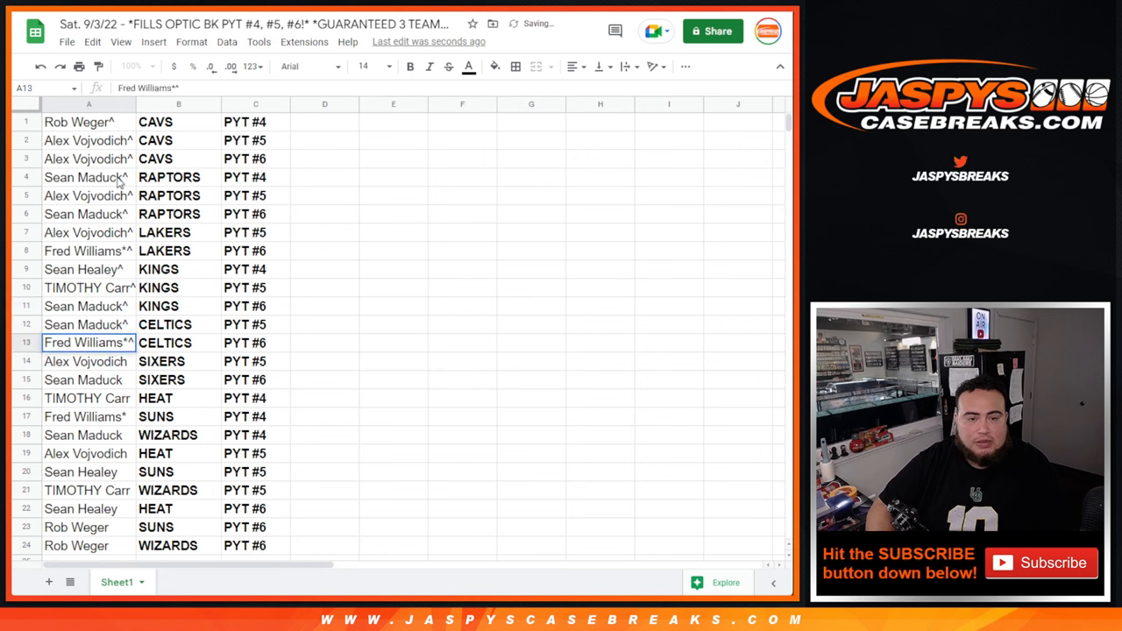
{"action": "left_click", "coordinate": [87, 361]}
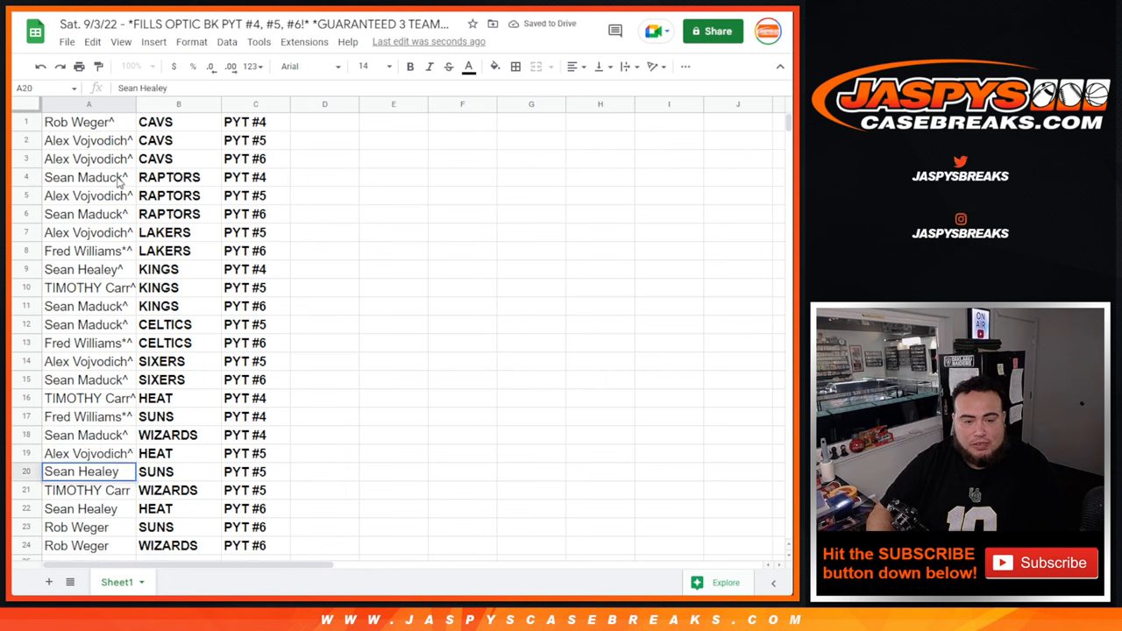
{"action": "type", "text": "^"}
{"action": "left_click", "coordinate": [89, 489]}
{"action": "type", "text": "^"}
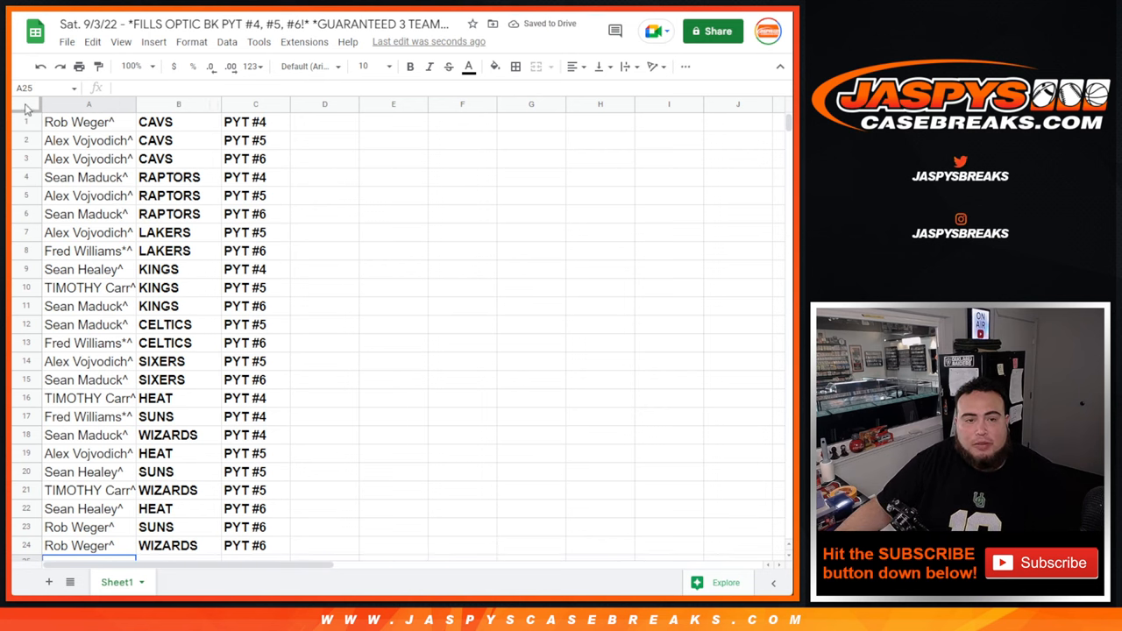
Step: Sort all rows by break number column C A→Z so the six PYT #4 rows lead
{"action": "left_click", "coordinate": [25, 103]}
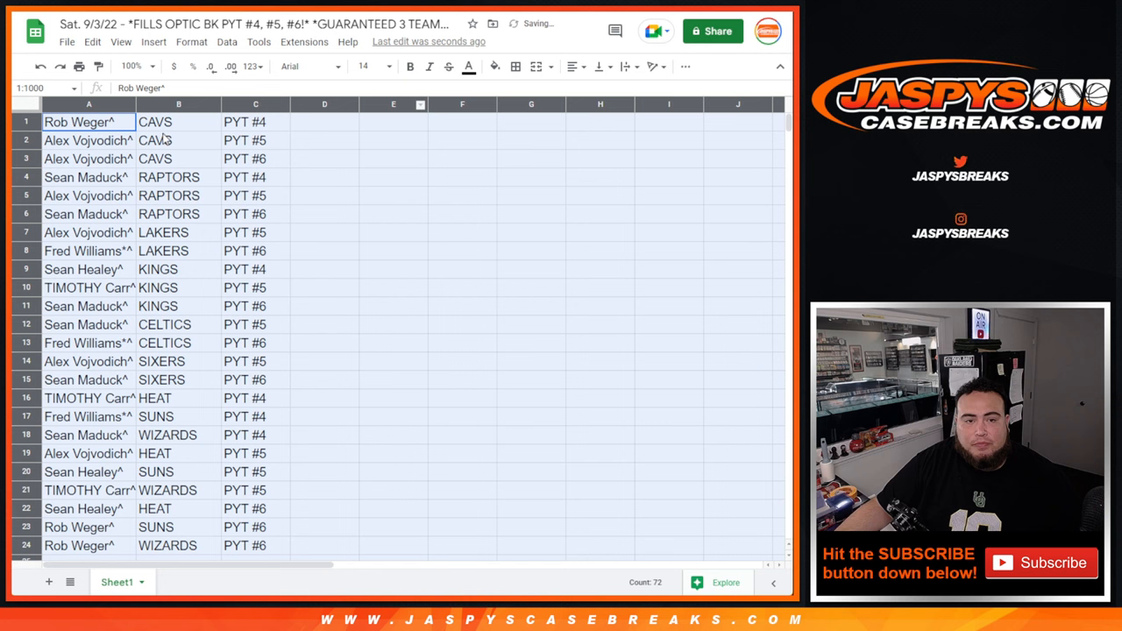
{"action": "left_click", "coordinate": [88, 123]}
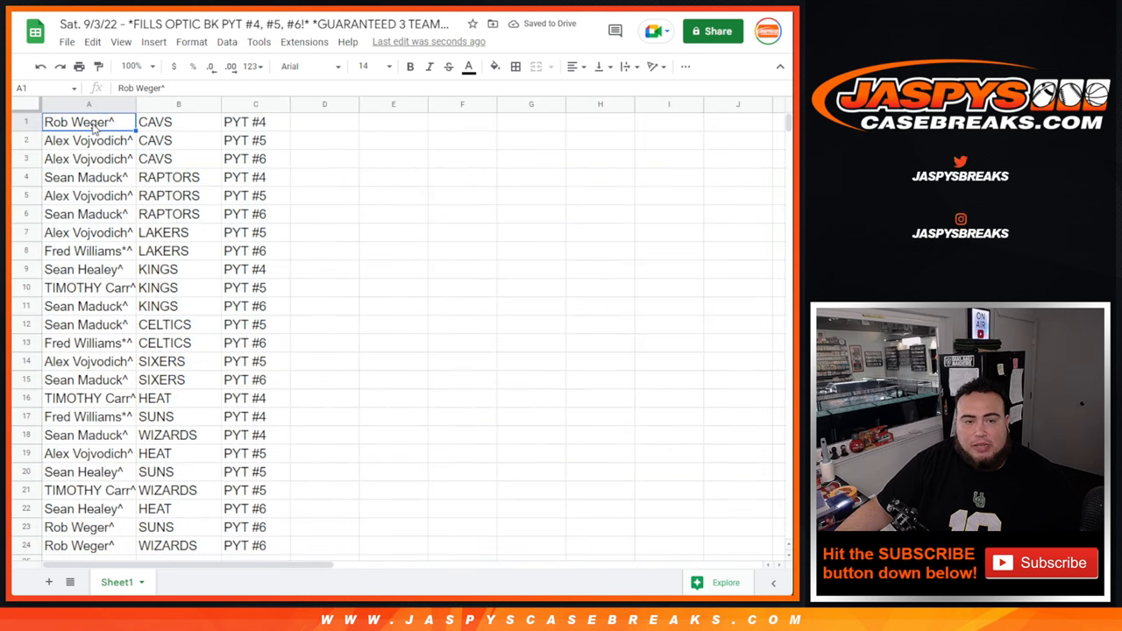
{"action": "left_click", "coordinate": [256, 123]}
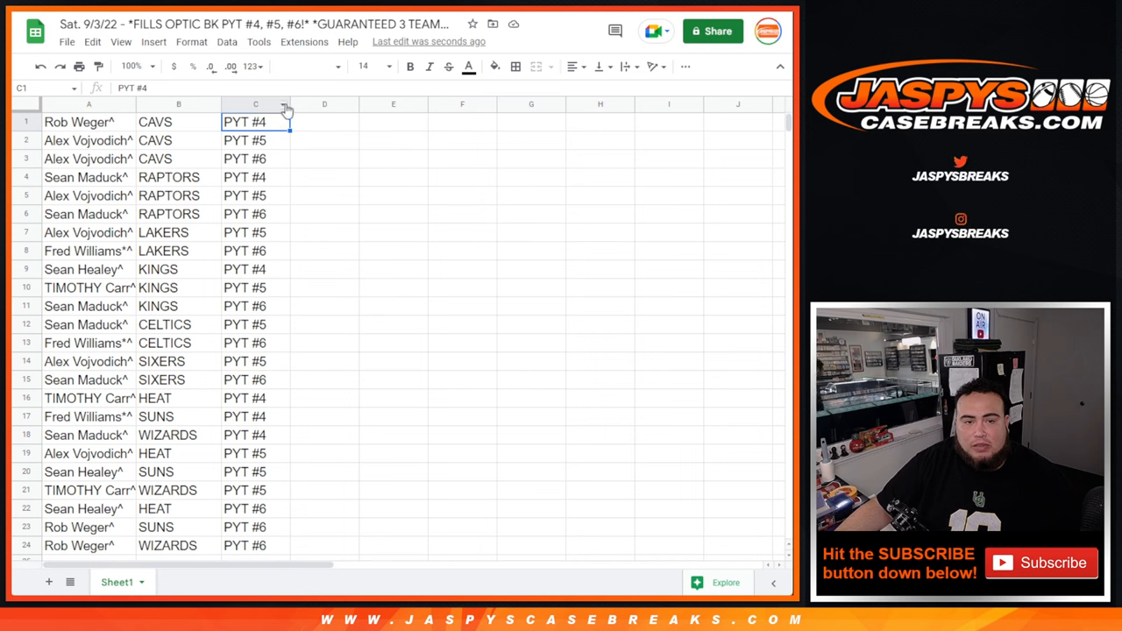
{"action": "left_click", "coordinate": [256, 106]}
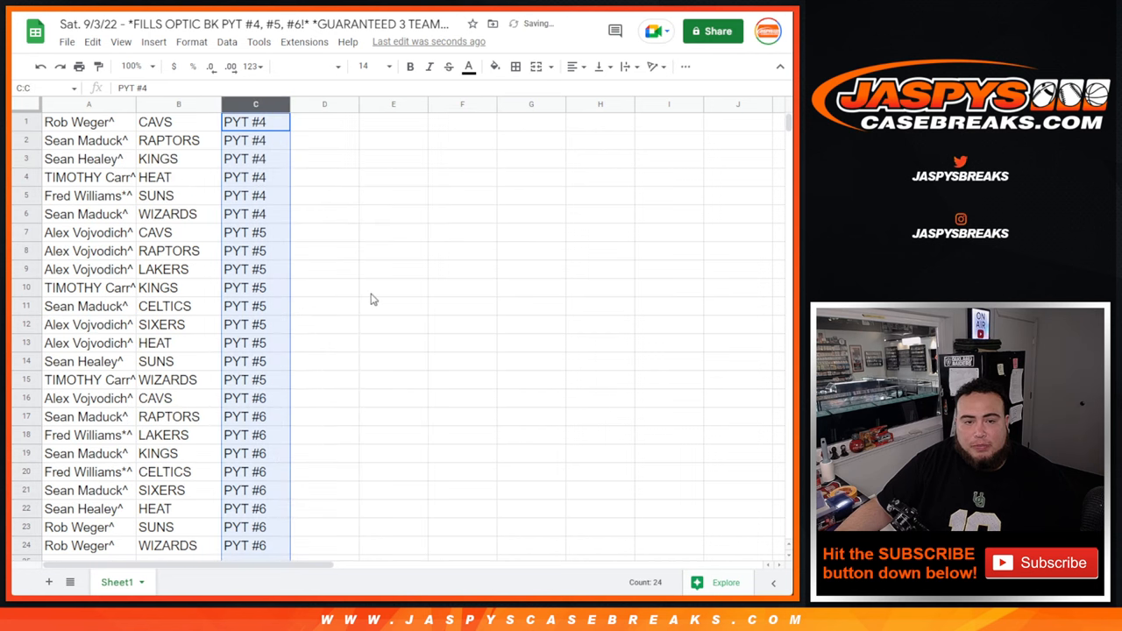
{"action": "left_click_drag", "start_coordinate": [256, 123], "coordinate": [256, 214]}
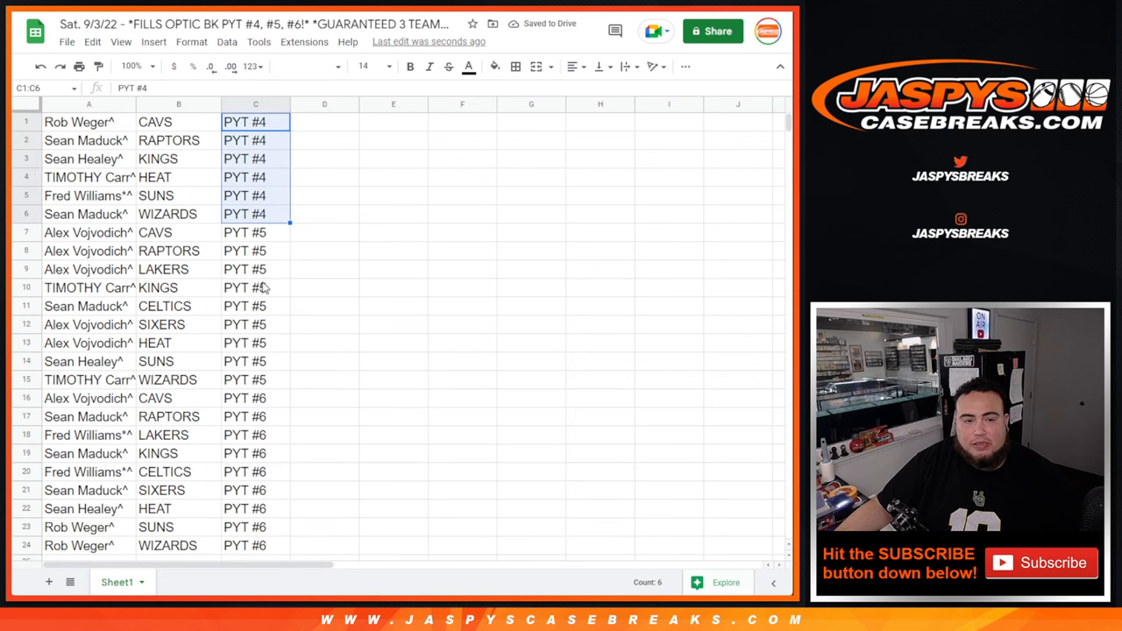
{"action": "mouse_move", "coordinate": [60, 126]}
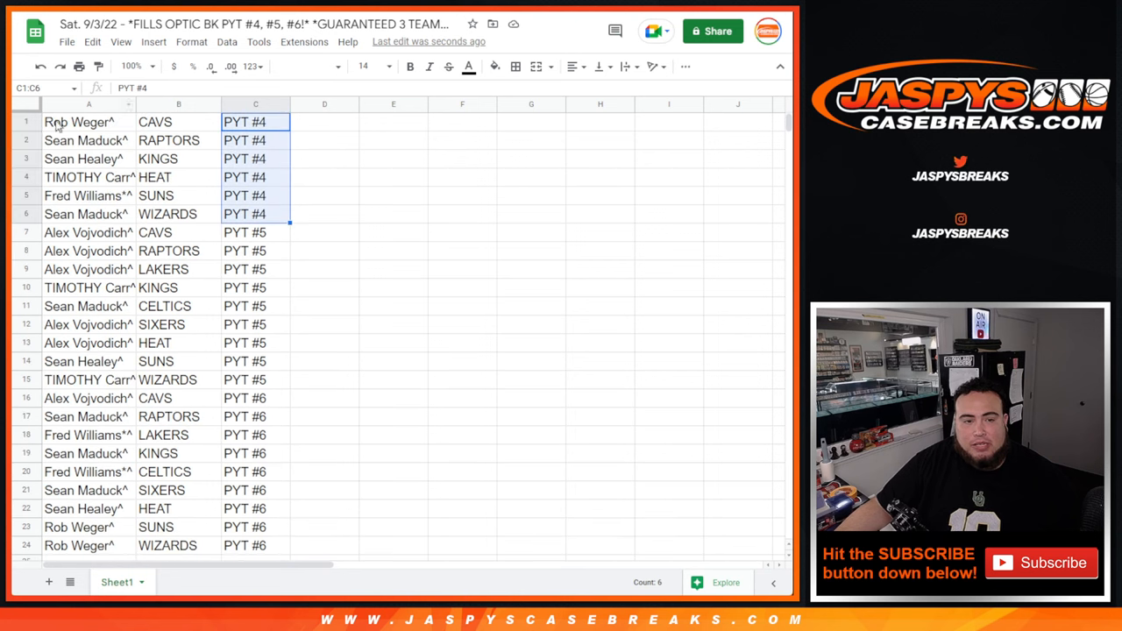
Step: Change the whole sheet's text size and bring up the 4.10p Break #6 schedule entry
{"action": "left_click", "coordinate": [388, 66]}
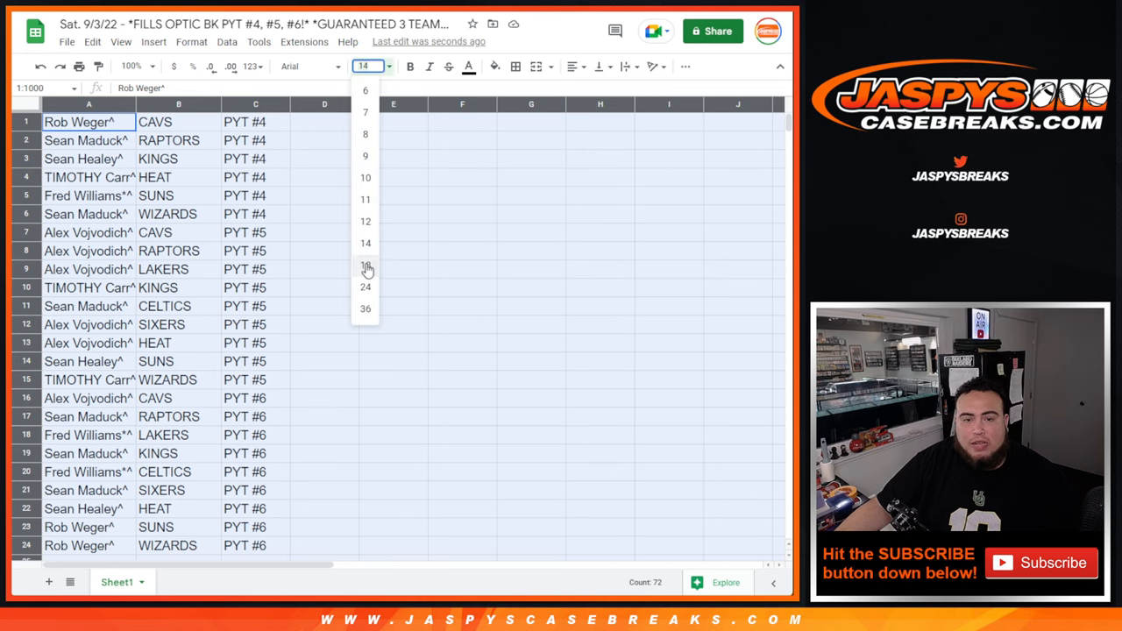
{"action": "left_click", "coordinate": [364, 266]}
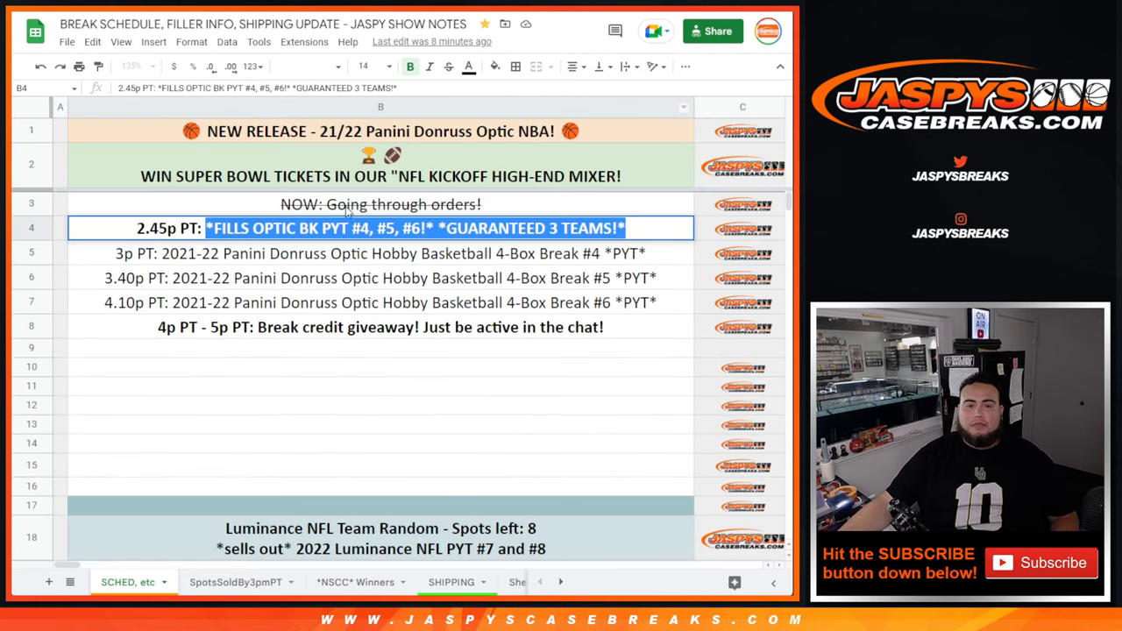
{"action": "left_click", "coordinate": [381, 302]}
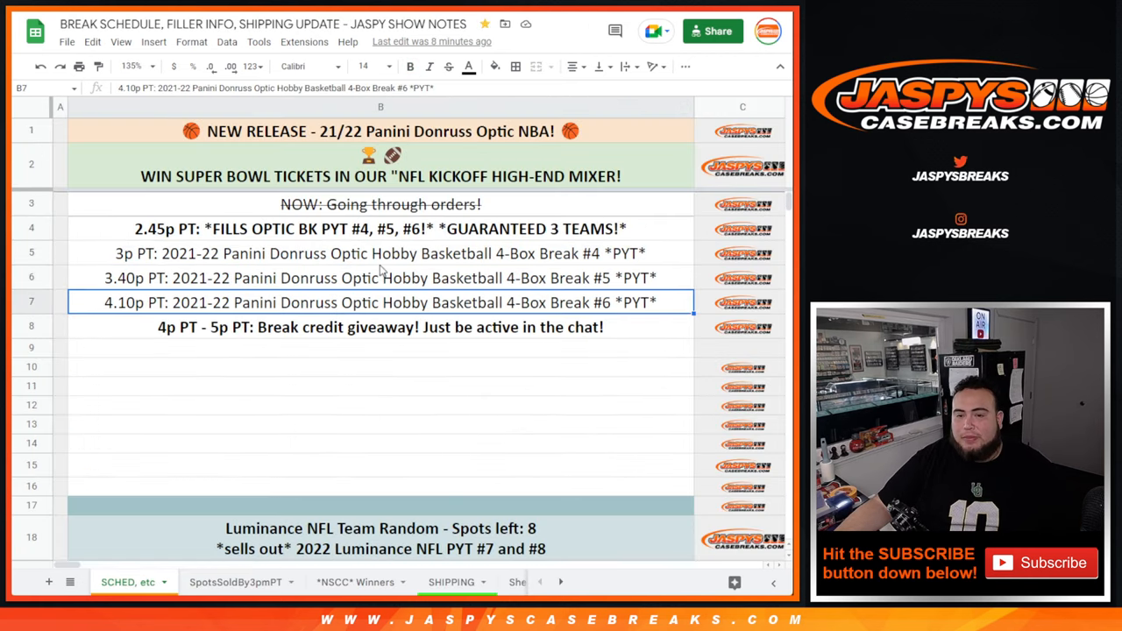